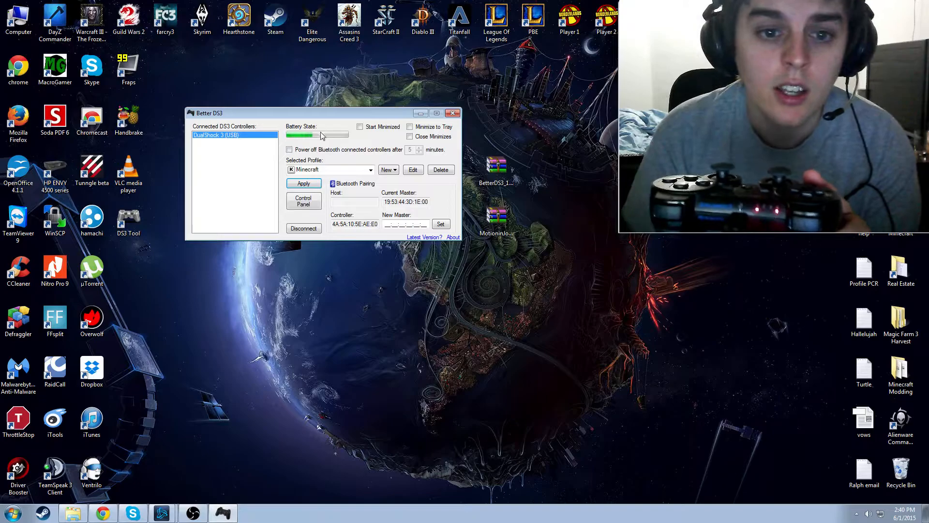
mouse_move(320, 136)
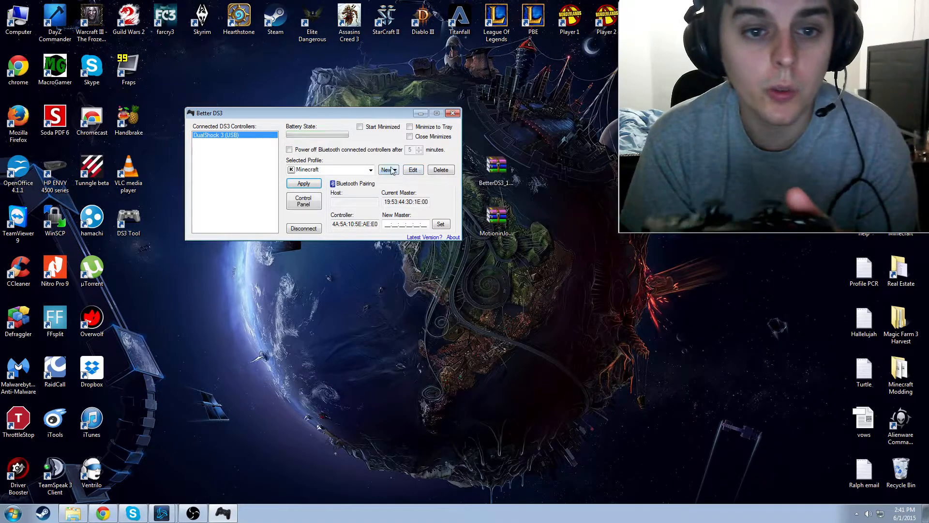
mouse_move(387, 170)
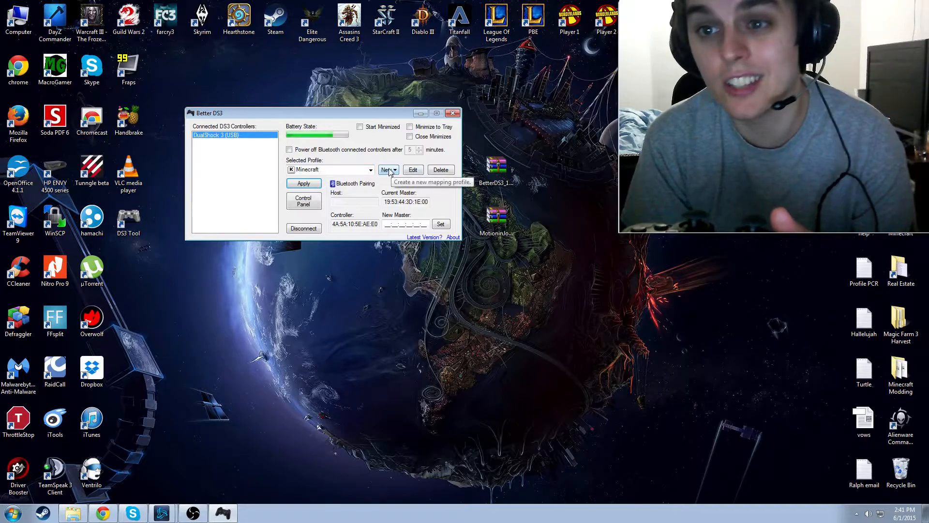
Step: Open the Minecraft profile's editor and review its keyboard/mouse button and stick mappings
left_click(370, 170)
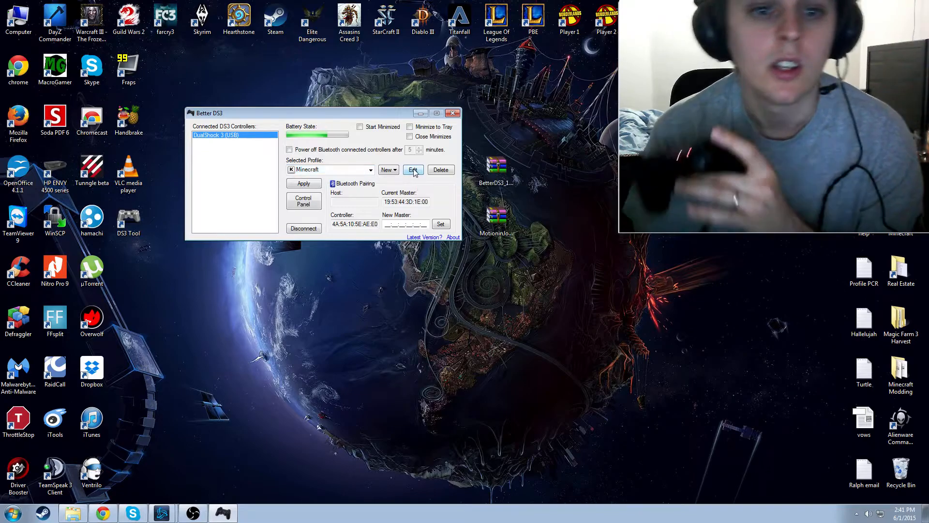
left_click(413, 170)
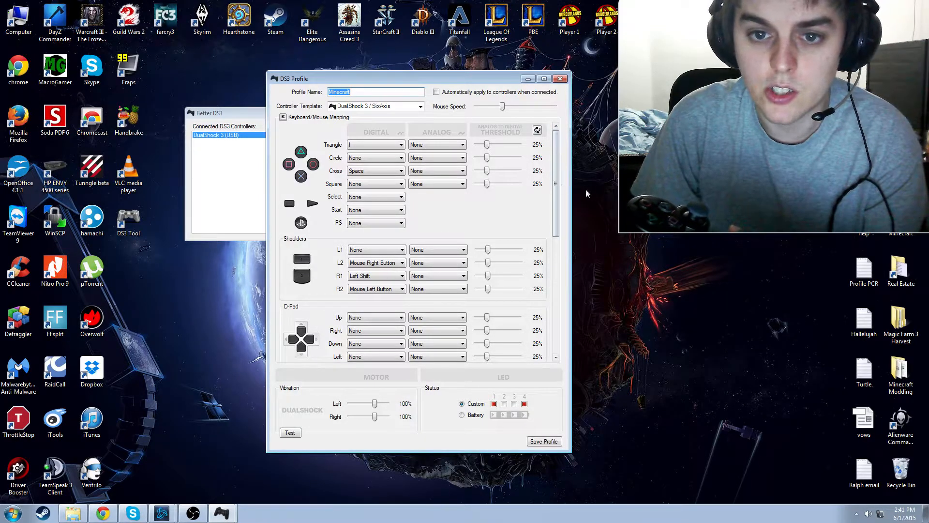
scroll("down", 3)
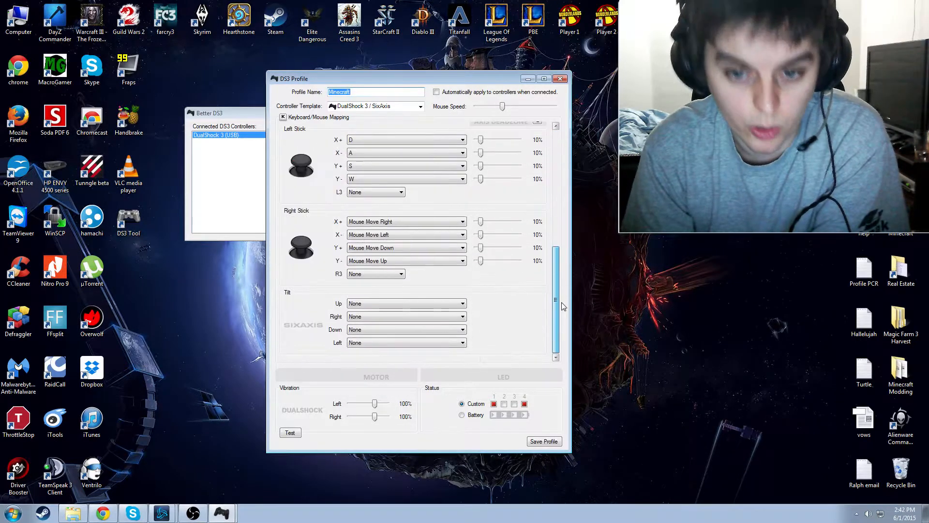
Step: Turn on custom LEDs 1–4 and save the Minecraft profile
scroll("down", 3)
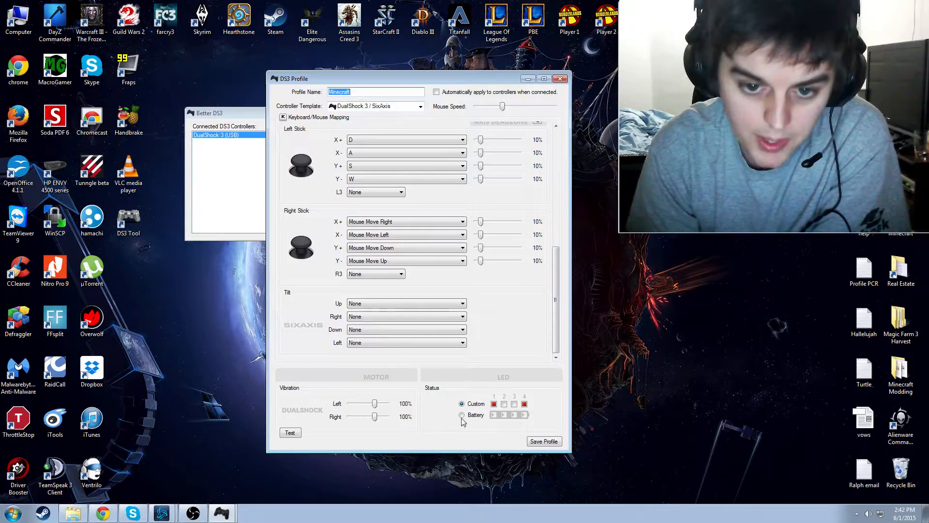
left_click(462, 415)
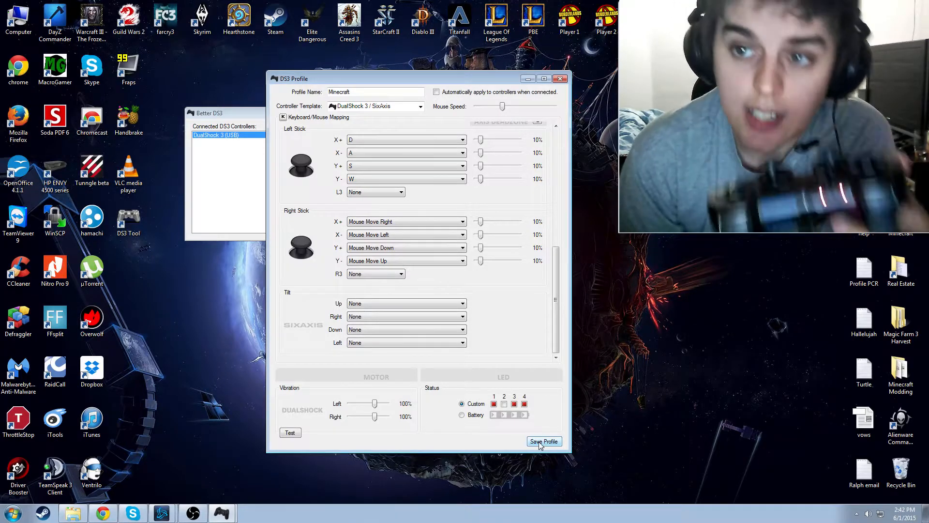
left_click(543, 441)
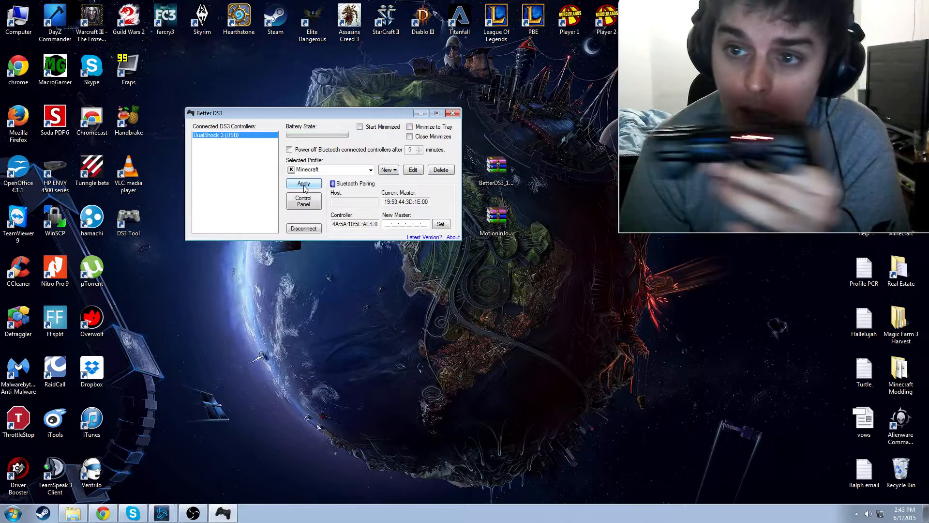
Step: Apply the Minecraft profile to the connected controller
left_click(303, 183)
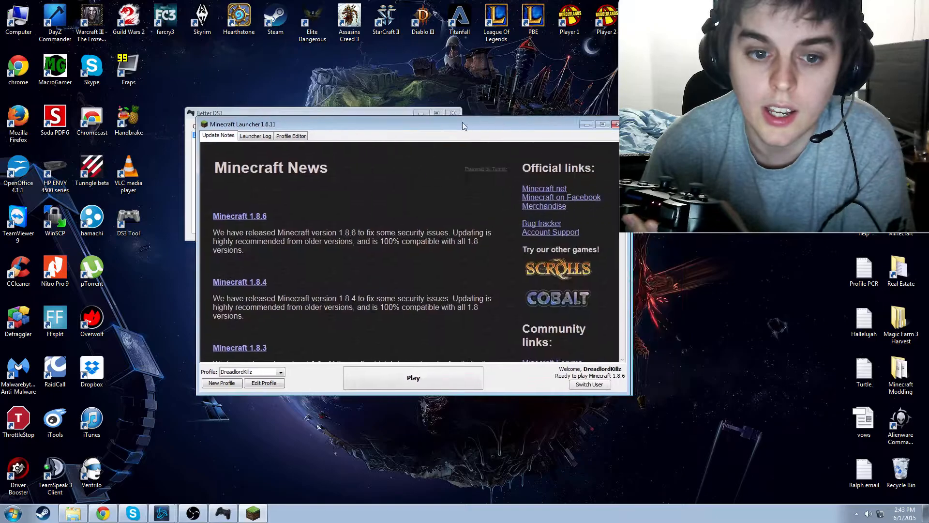
Step: Launch Minecraft 1.8.6 from the launcher to its title screen
left_click(414, 378)
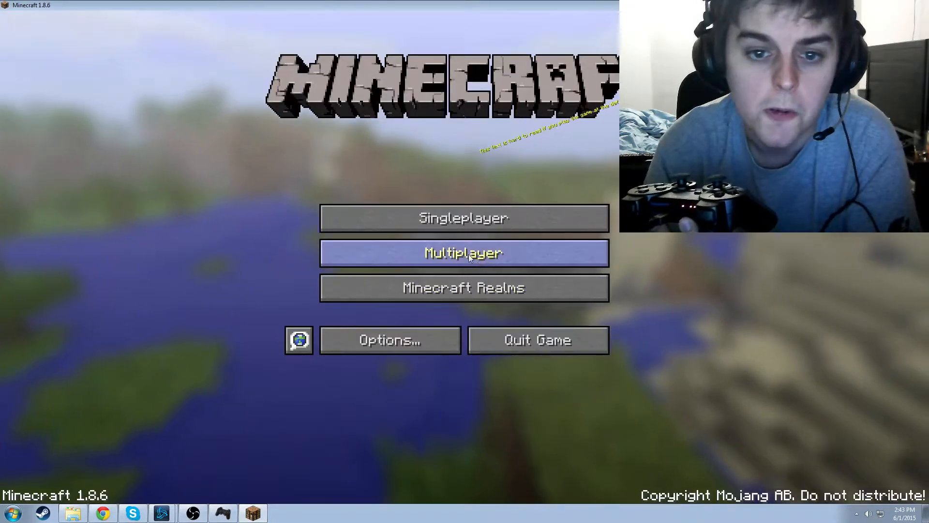
Step: Enter a world, then open and close the inventory to earn Taking Inventory
left_click(464, 253)
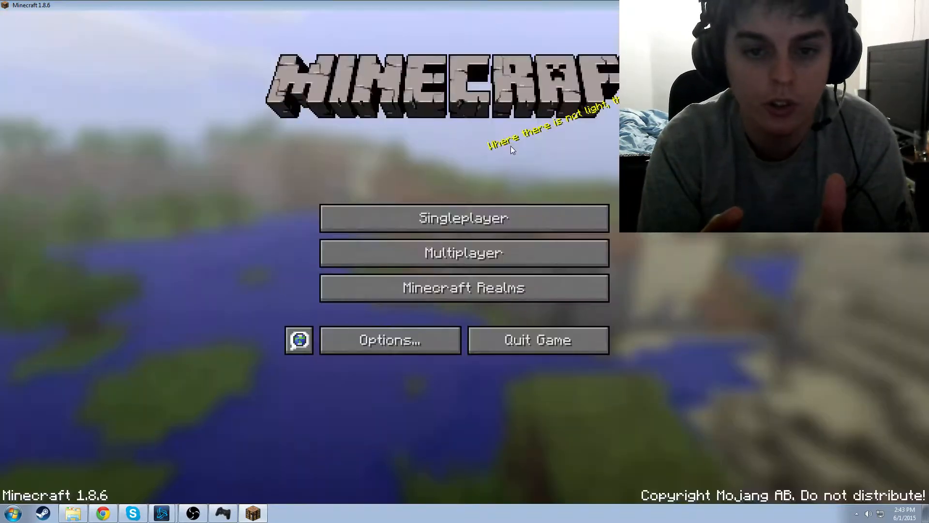
left_click(464, 218)
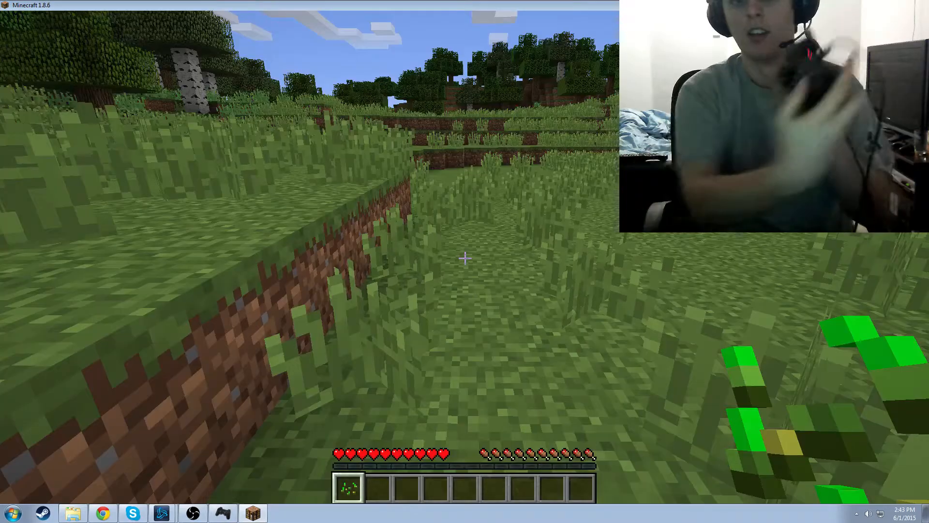
key("e")
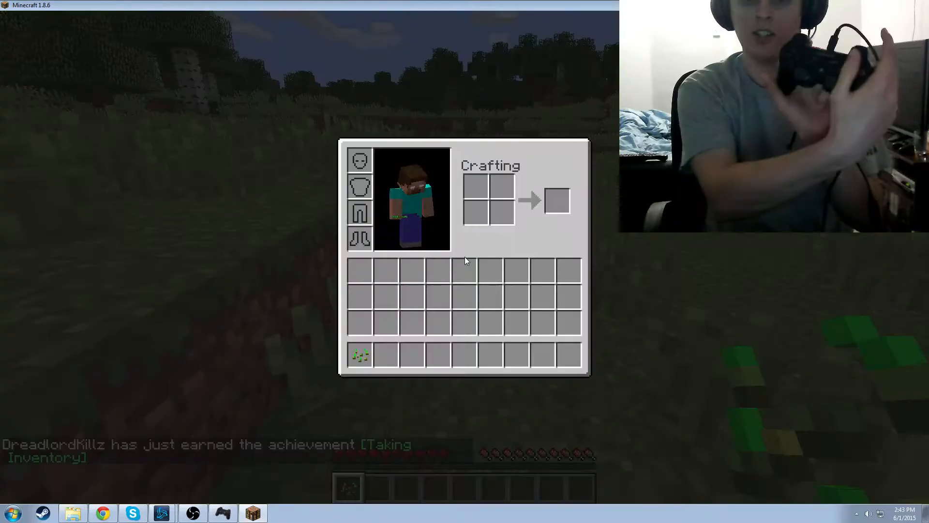
key("Escape")
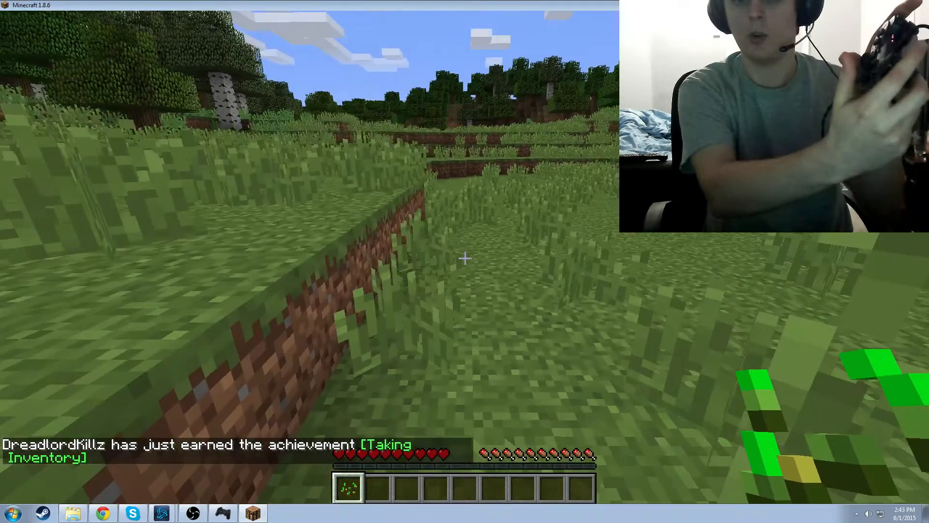